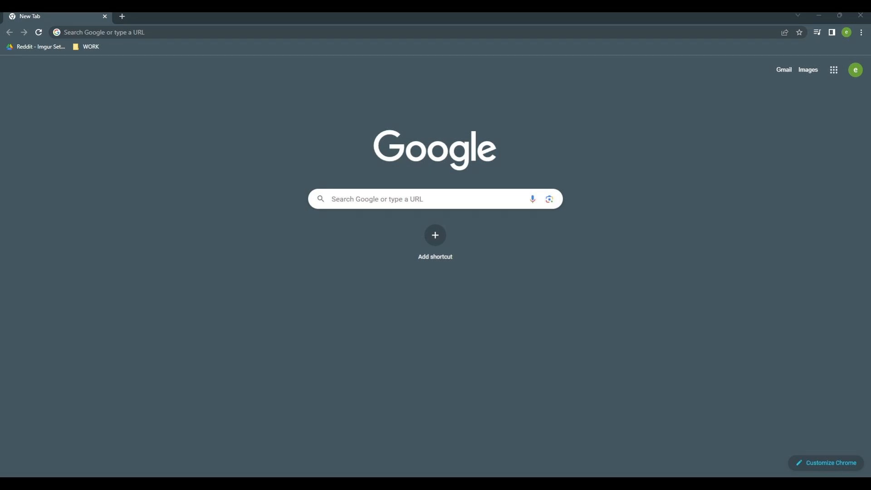
# Open the Google account switcher to check which account is signed in.
pyautogui.click(855, 69)
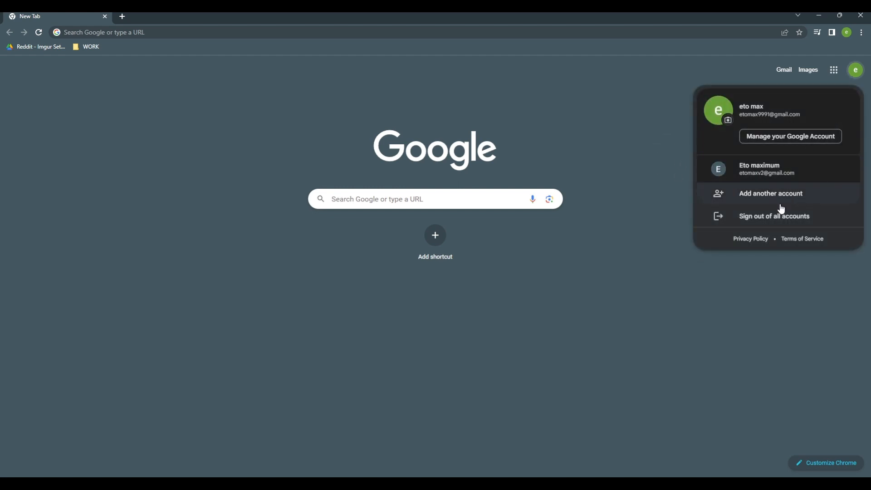
pyautogui.moveTo(752, 198)
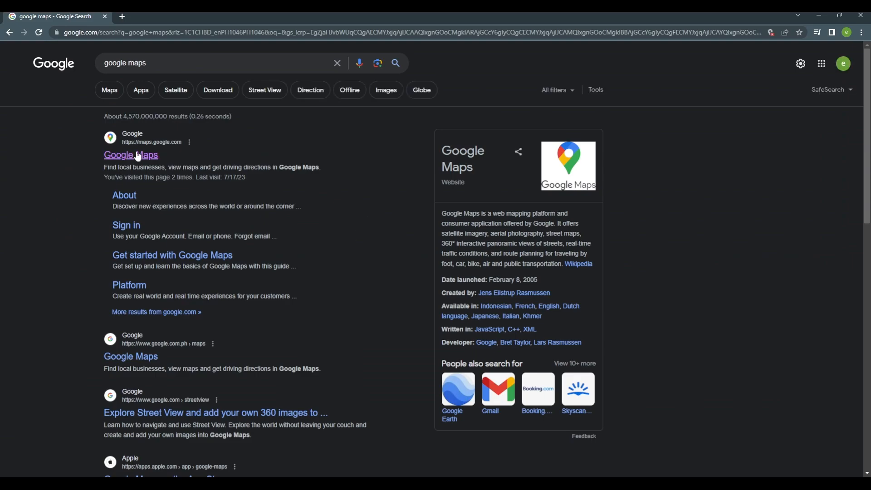
# Open Google Maps and show The Clean Machine Plus place details.
pyautogui.click(131, 154)
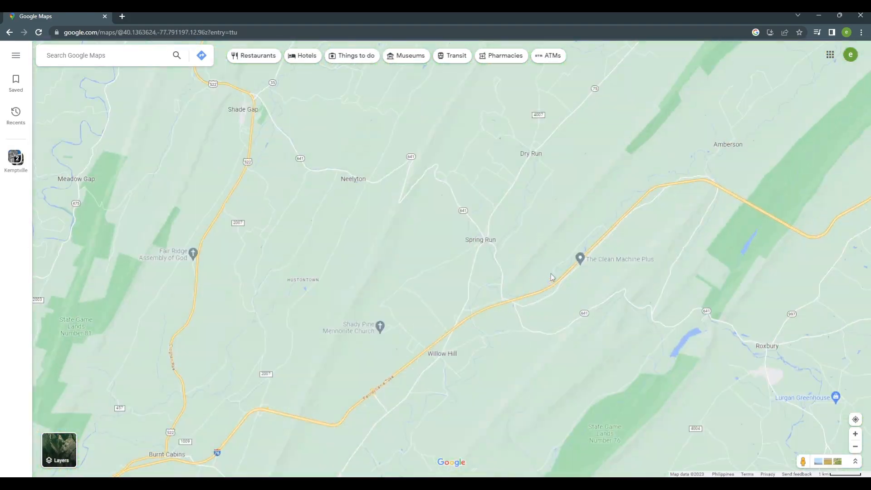
pyautogui.click(579, 259)
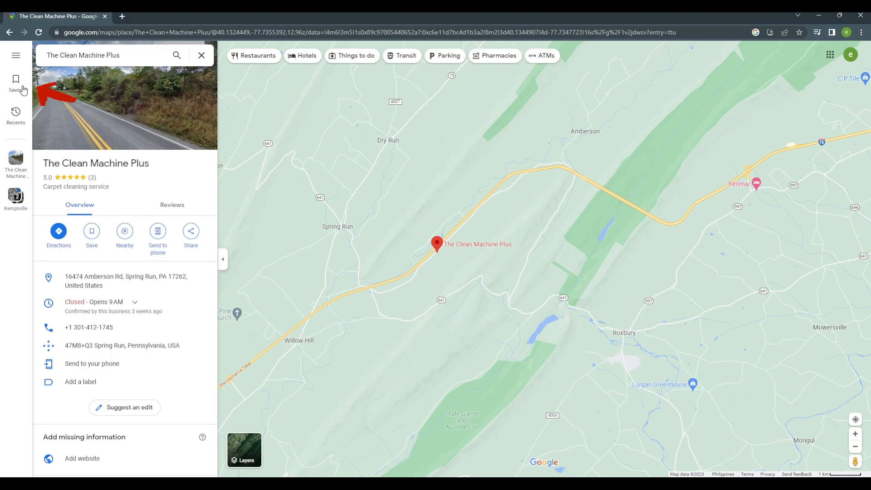
# Go to Saved > Maps and launch My Maps in a new tab.
pyautogui.click(16, 82)
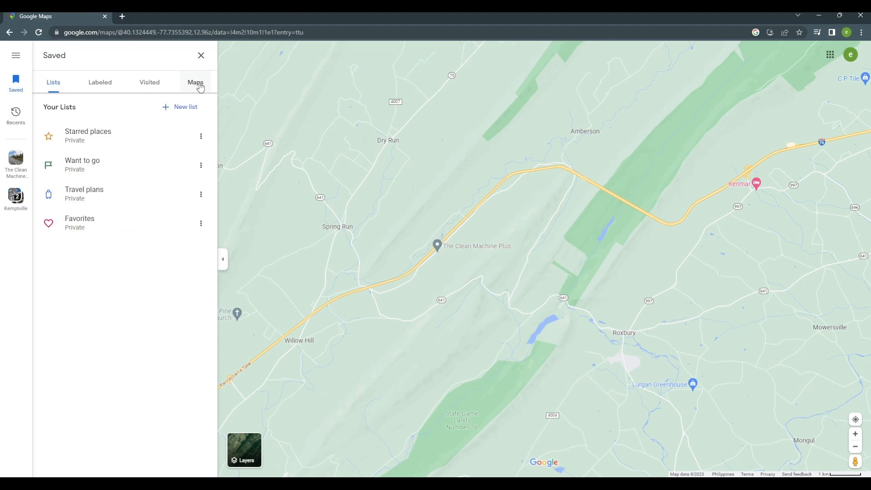
pyautogui.click(195, 82)
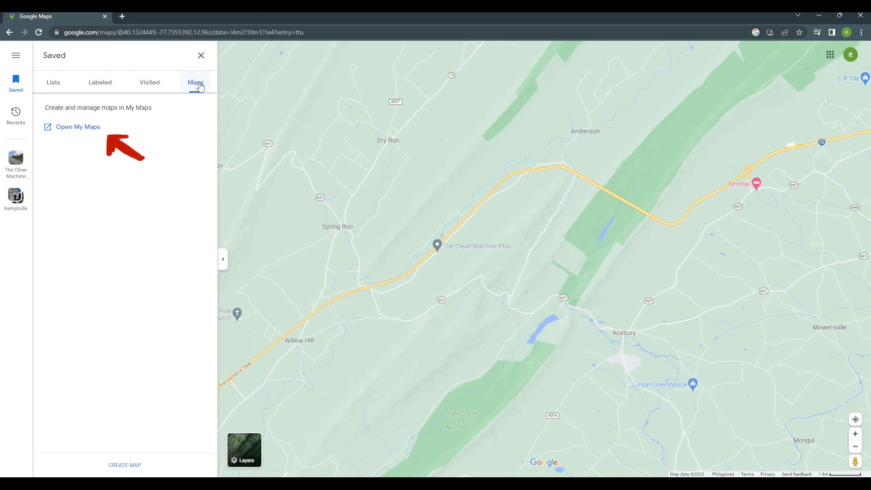
pyautogui.click(77, 127)
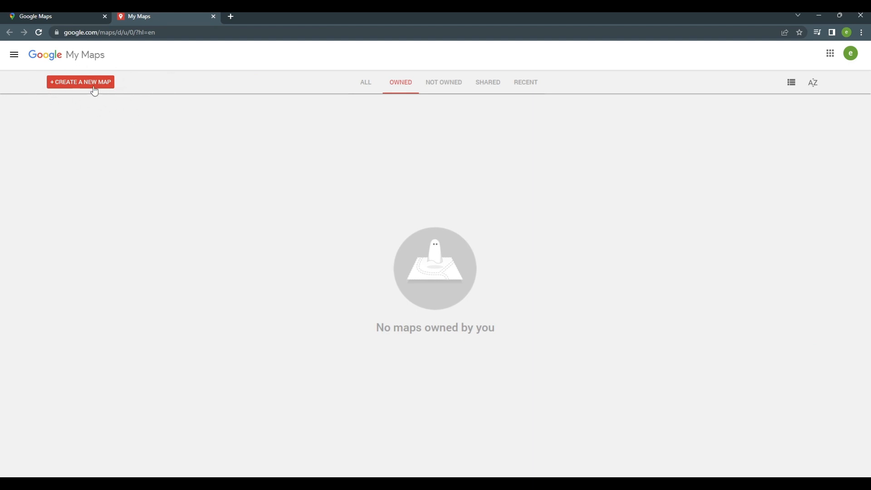
# Create a new map titled 'Dirth' with description 'floating dirt ball with water'.
pyautogui.click(80, 81)
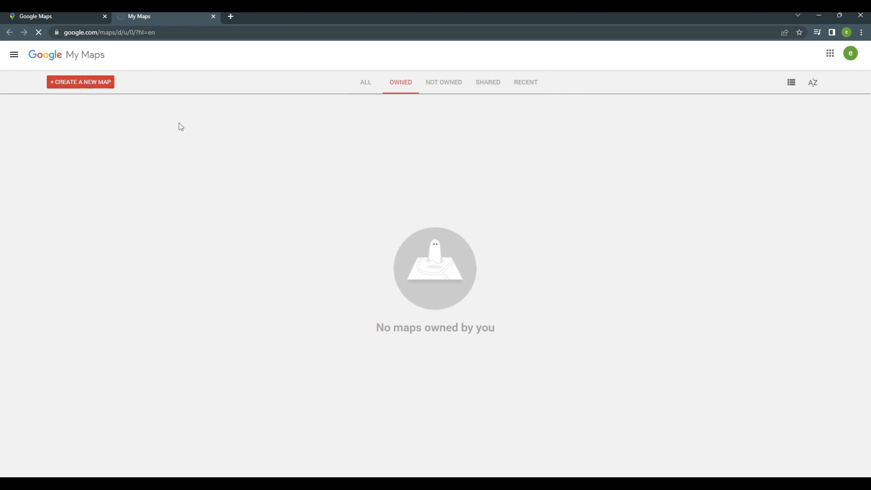
pyautogui.click(79, 82)
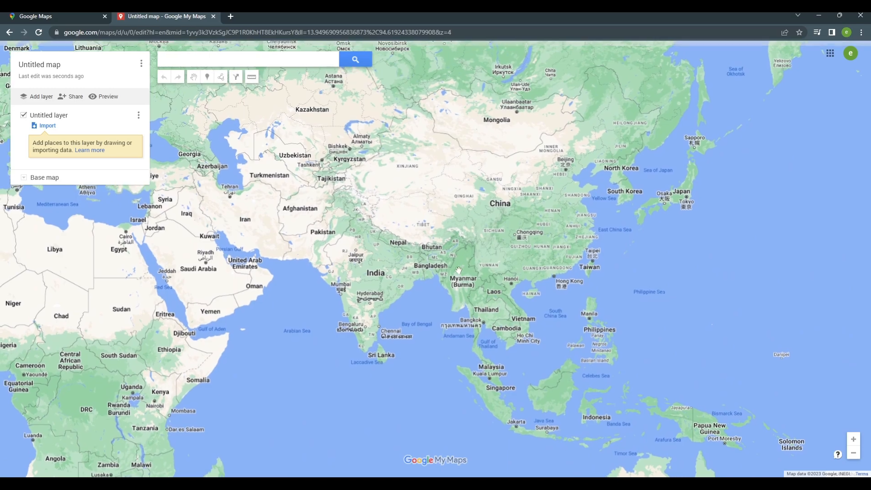
pyautogui.click(39, 64)
pyautogui.write('floating dirt ball with water')
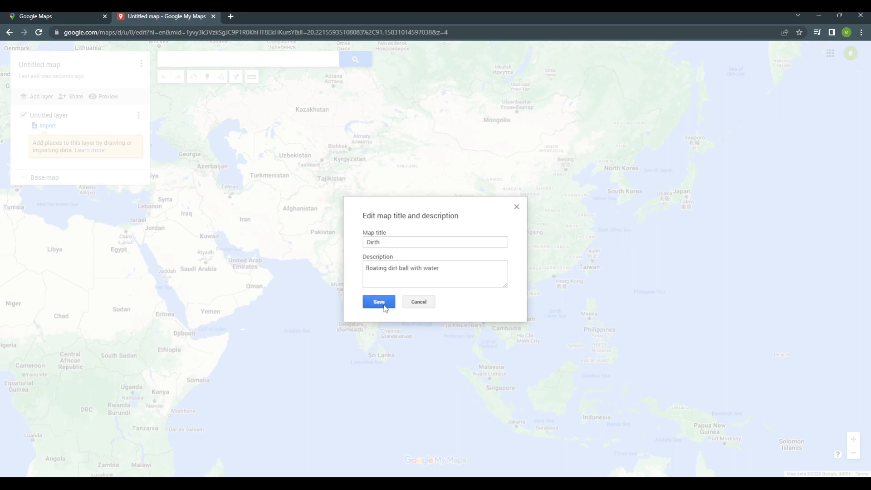
pyautogui.click(378, 301)
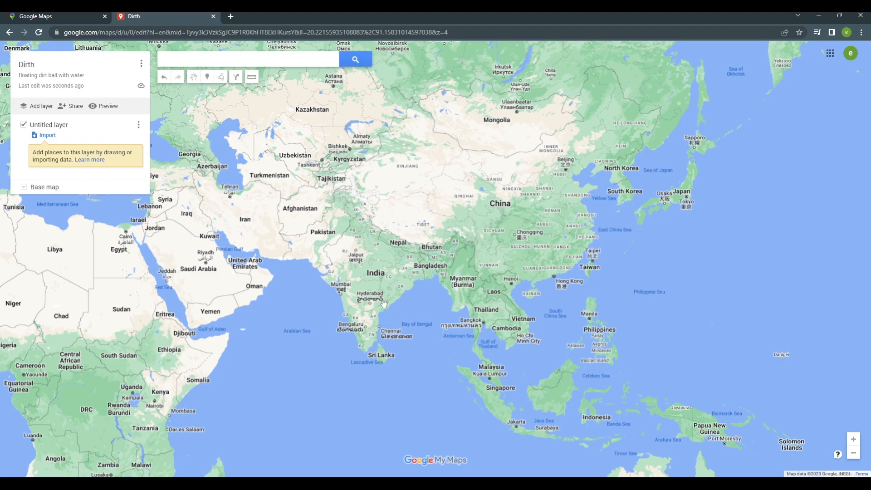
# Search for 'Japan', select it from suggestions, and add it to the layer.
pyautogui.click(247, 59)
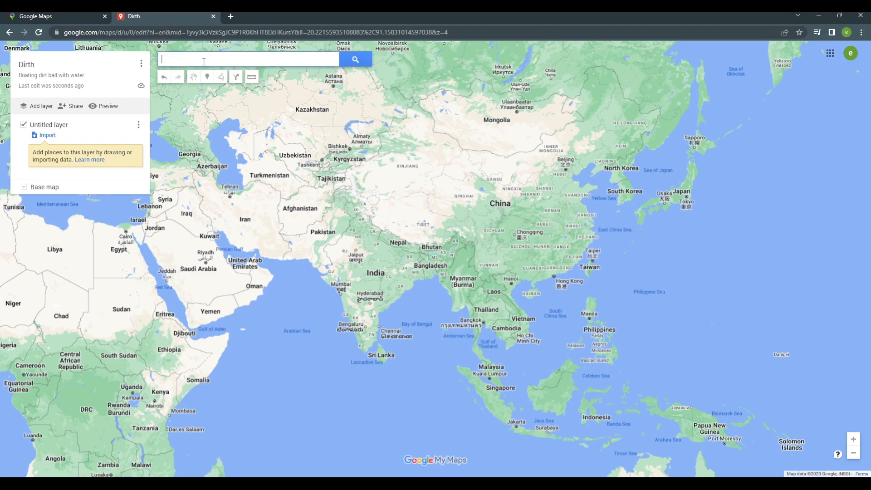
pyautogui.write('Japan')
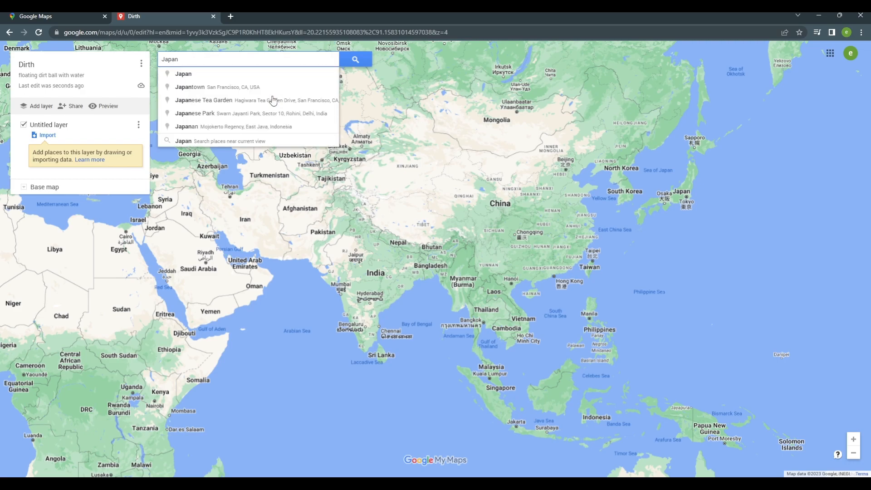
pyautogui.click(183, 74)
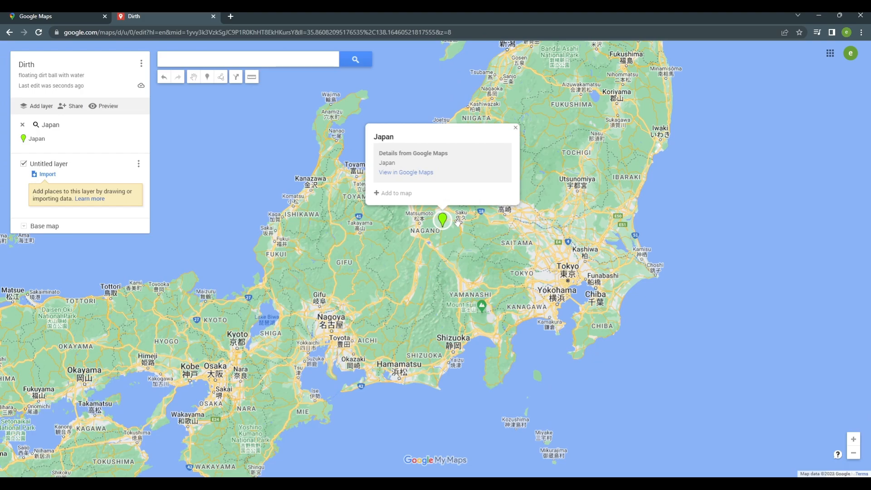
pyautogui.click(393, 193)
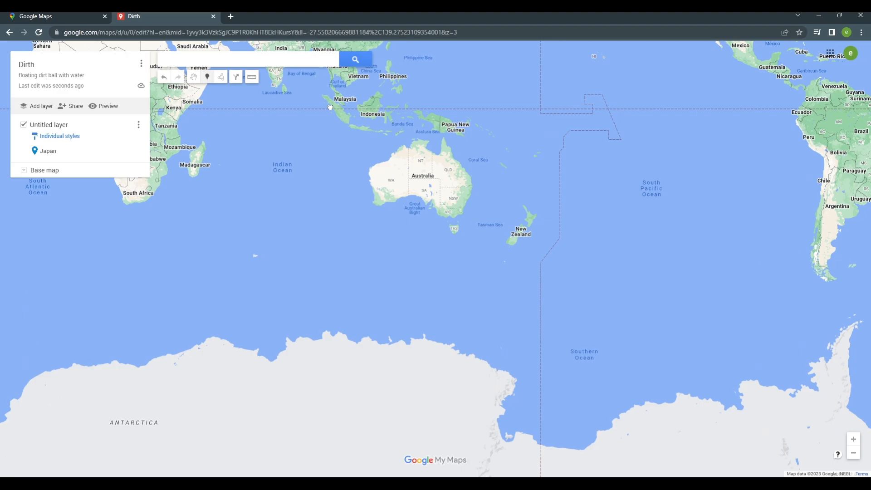
# Drop a new marker pin on Antarctica.
pyautogui.click(331, 243)
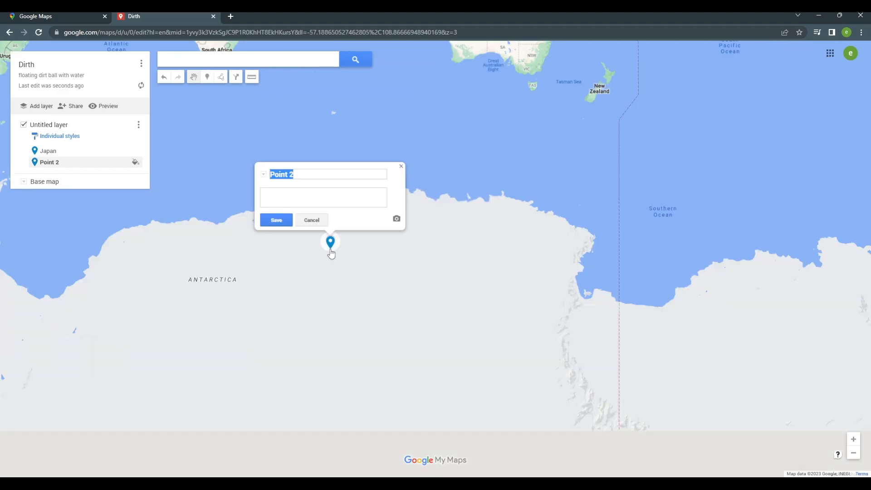
# Name the Antarctica pin 'Wall of ice' with description 'Snow everywhere' and save.
pyautogui.write('Wall of ice')
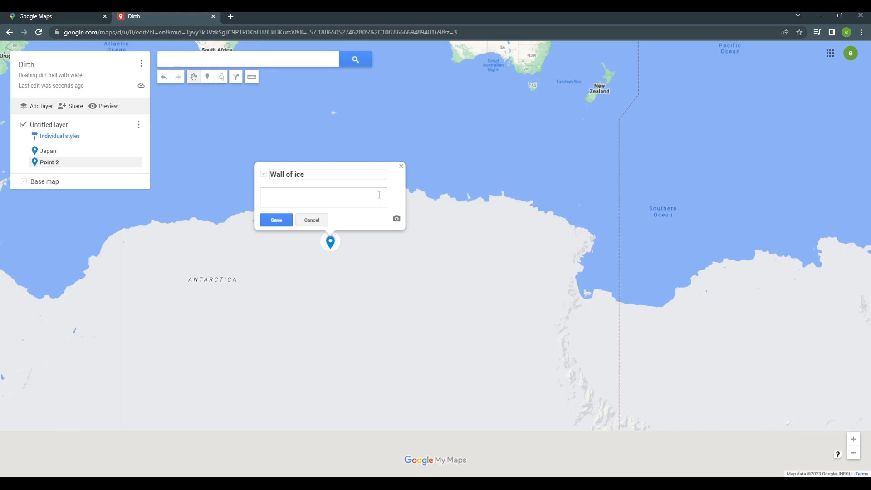
pyautogui.write('Snow everywhere')
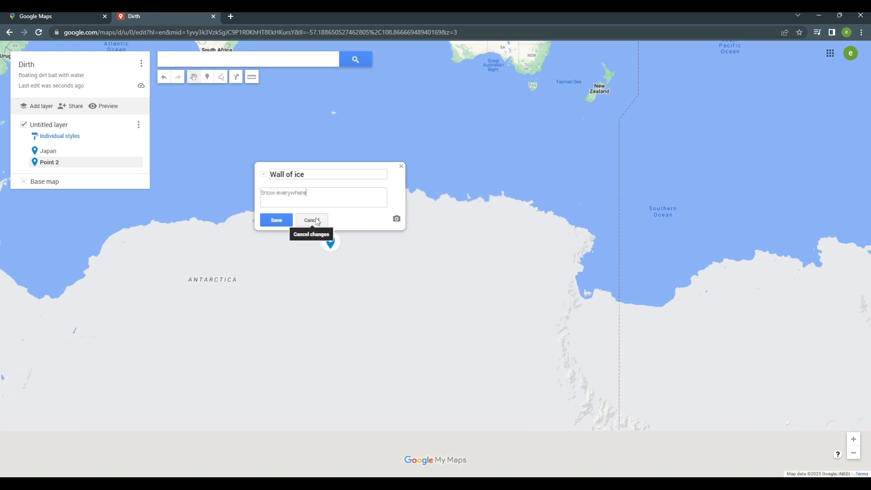
pyautogui.moveTo(276, 219)
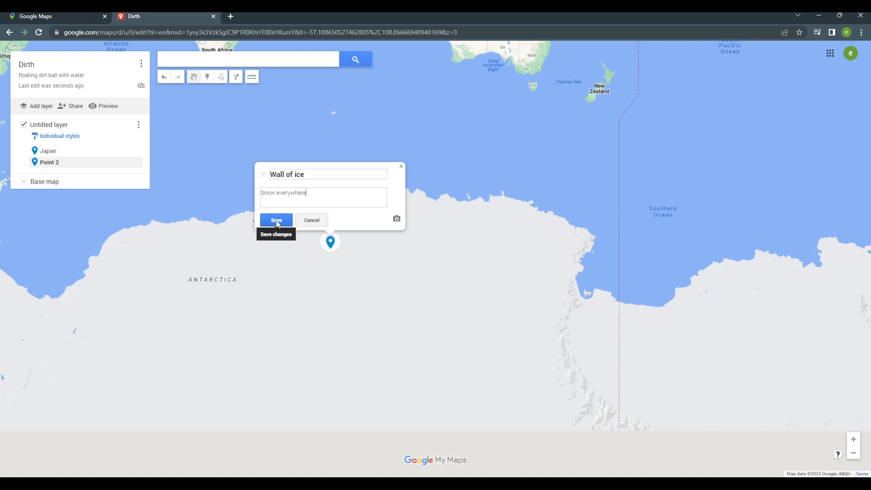
pyautogui.click(275, 220)
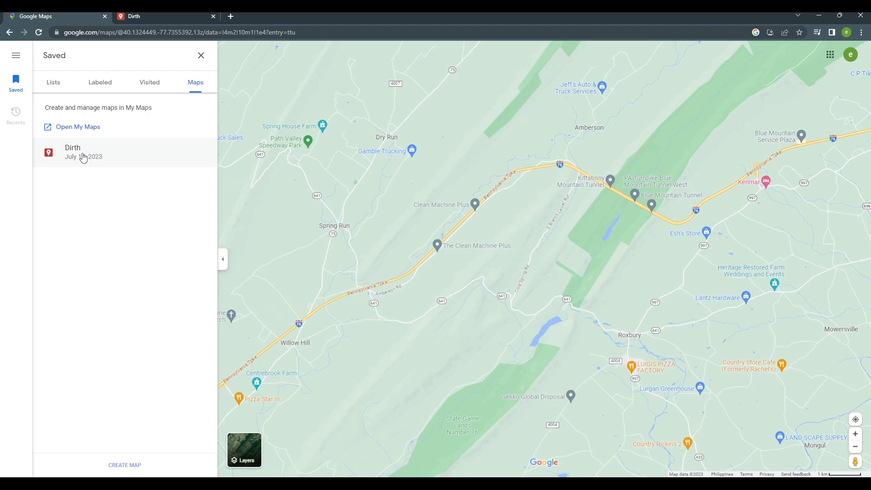
# Open the saved Dirth map in Google Maps to show Japan and Wall of ice.
pyautogui.click(72, 151)
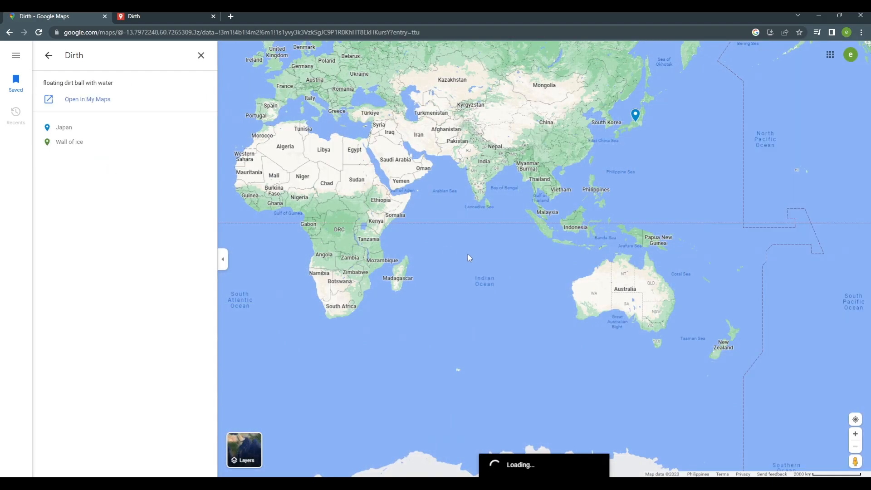